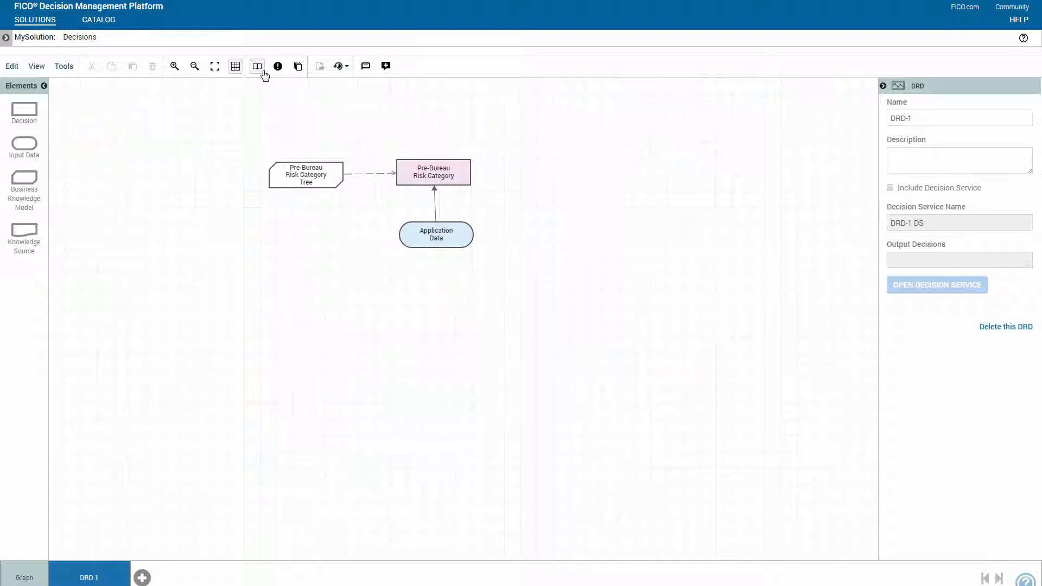
- Open the Business Term Library from the diagram toolbar
click(257, 66)
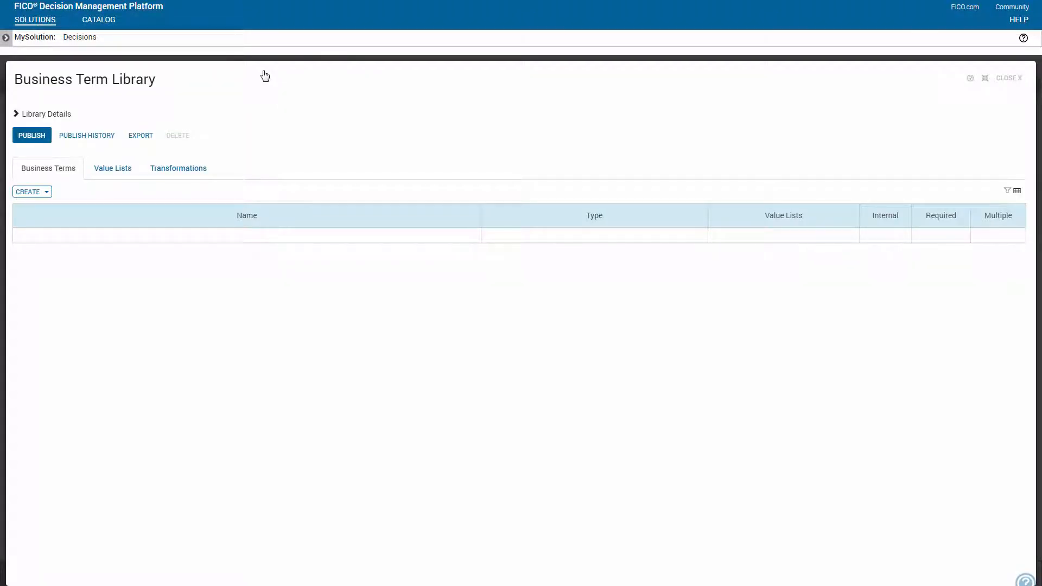
mouse_move(738, 353)
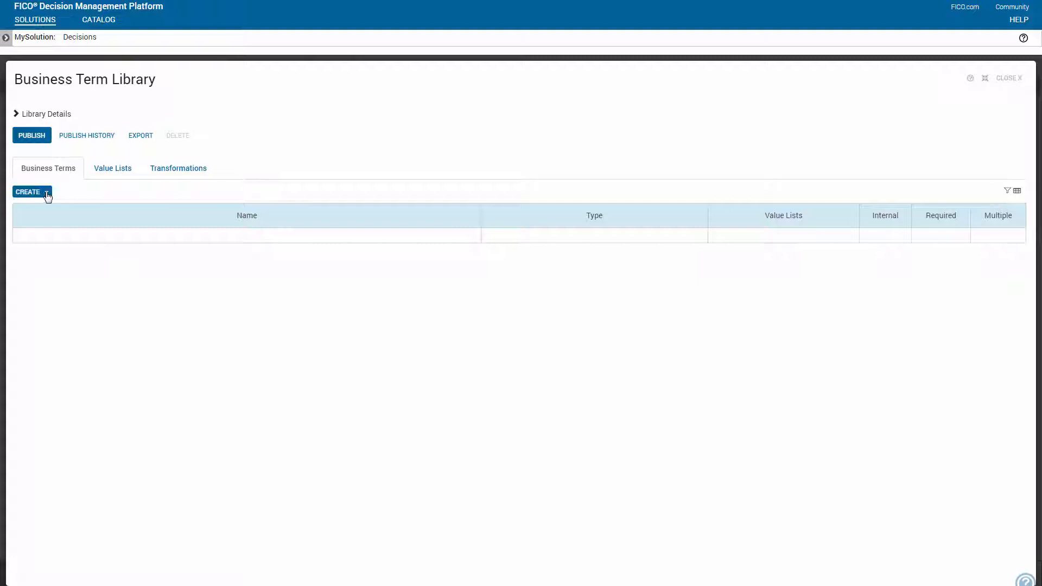
- Show the CREATE choices for business terms and term sets
click(31, 192)
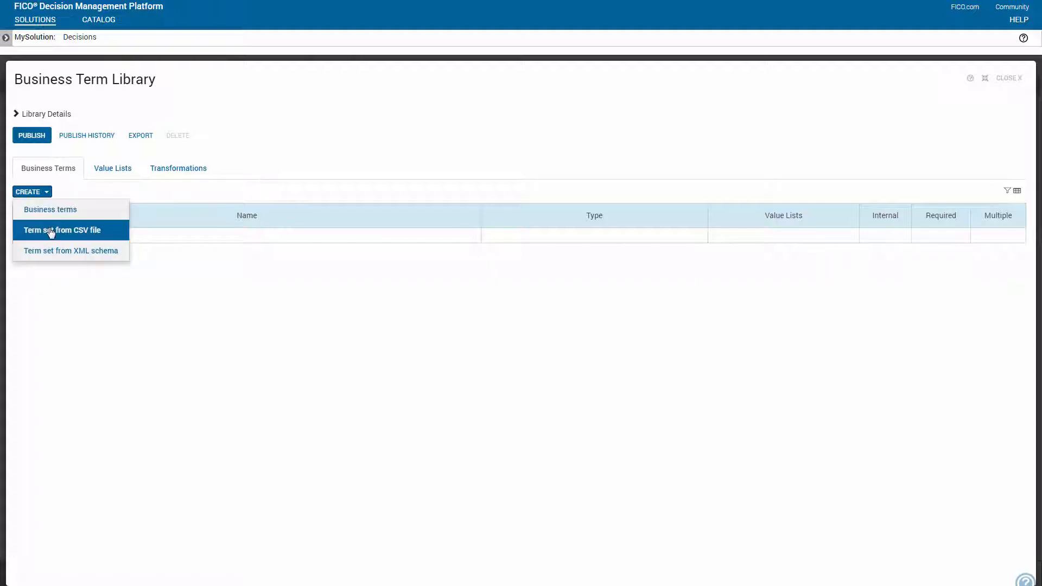
- Import term sets from the CustomerData XML schema, excluding the deviceId term
click(72, 251)
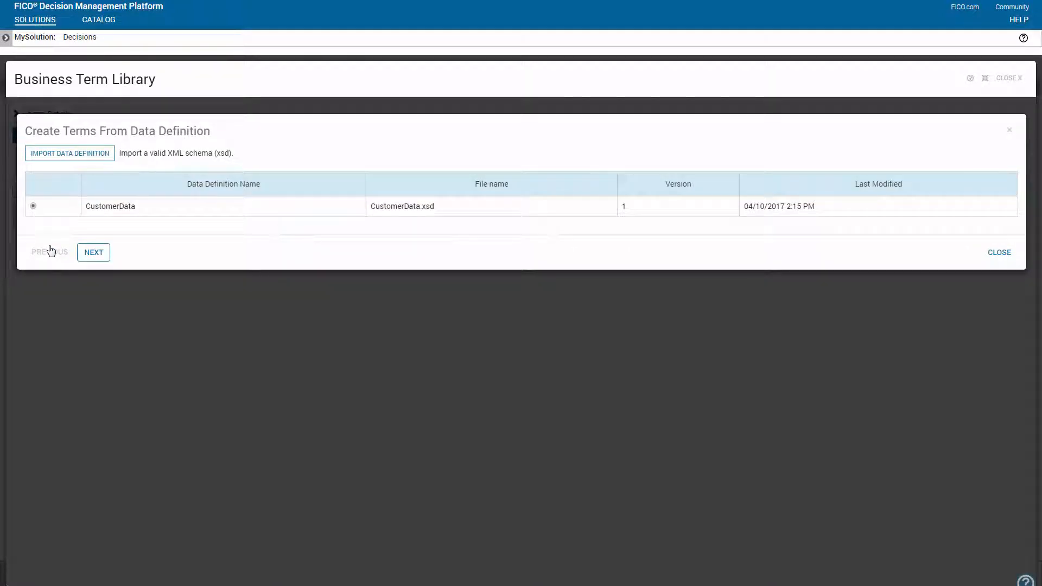
mouse_move(94, 252)
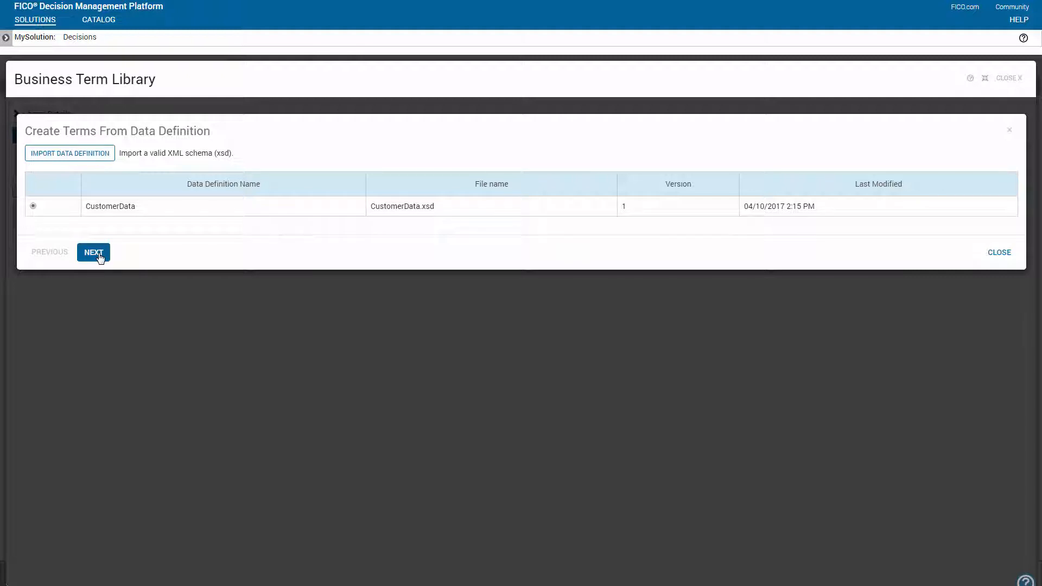
click(93, 251)
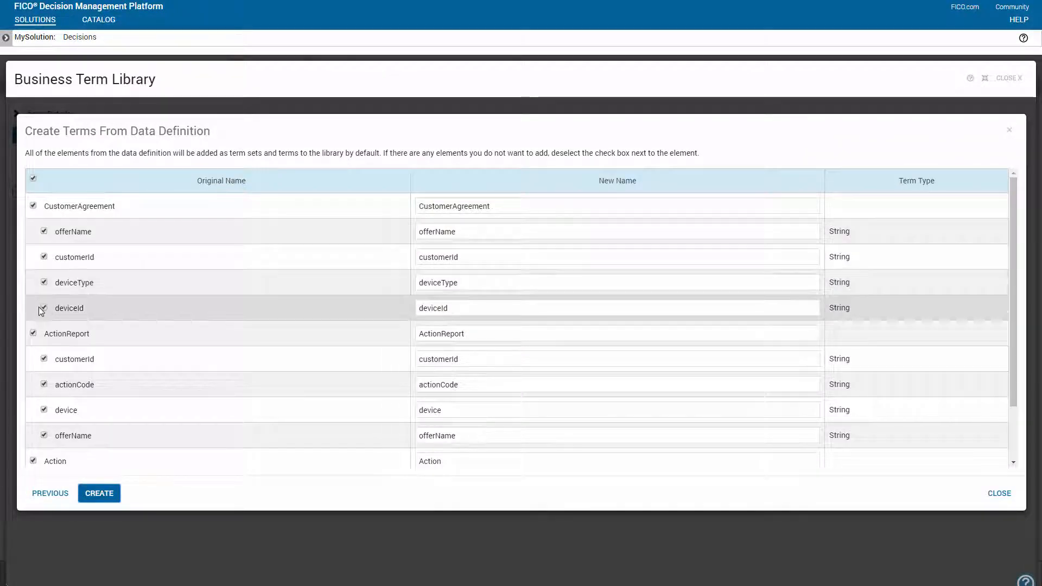
click(43, 307)
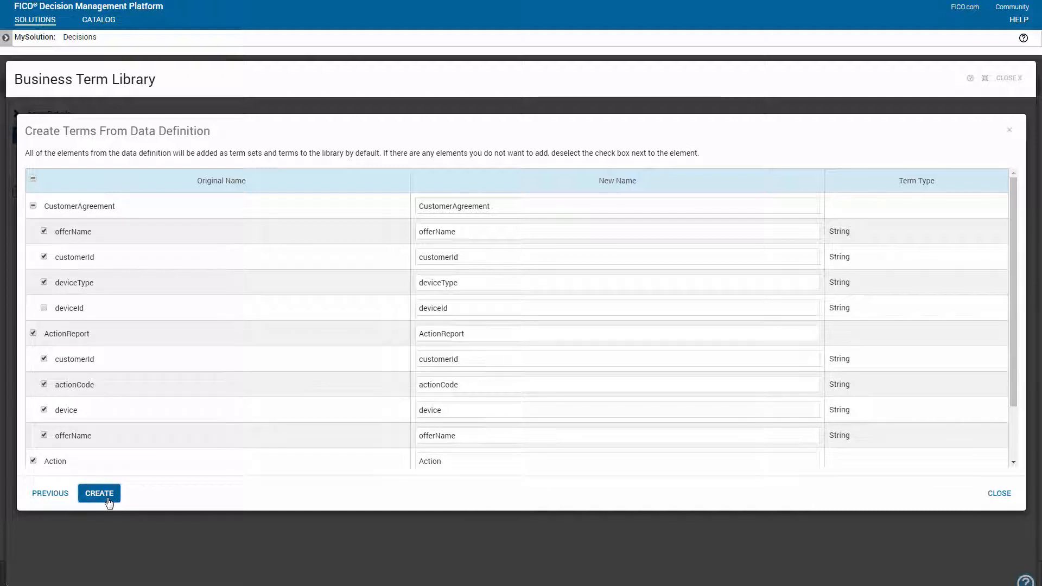
click(98, 493)
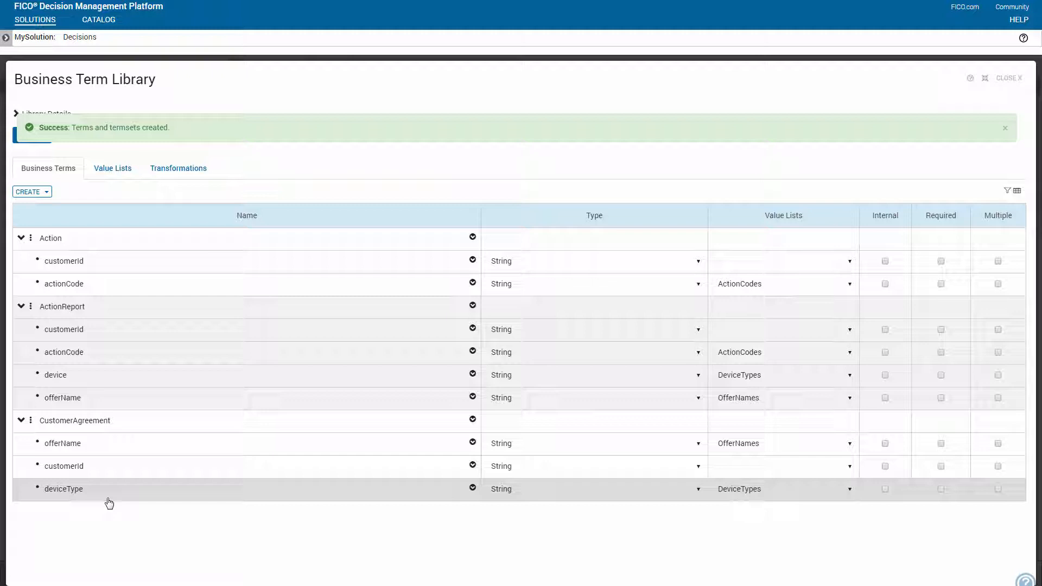
click(1005, 128)
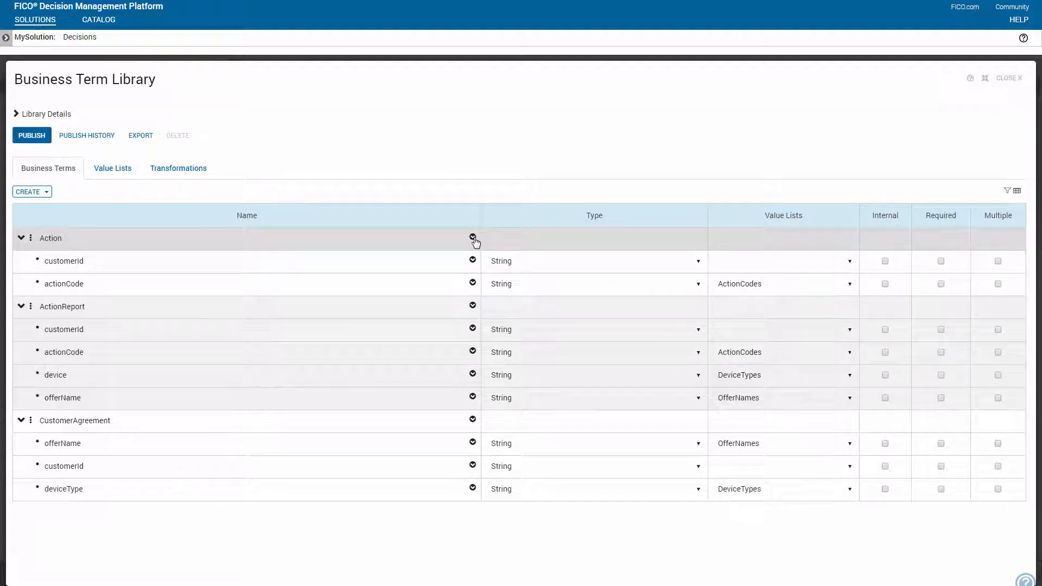
click(472, 238)
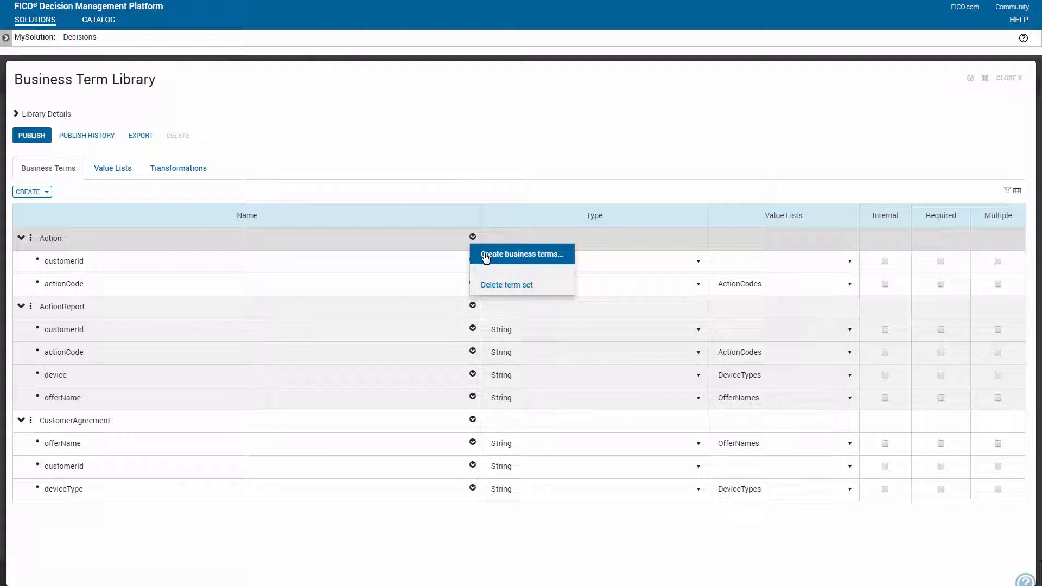
- Add a new deviceId String term to the Action term set
click(520, 254)
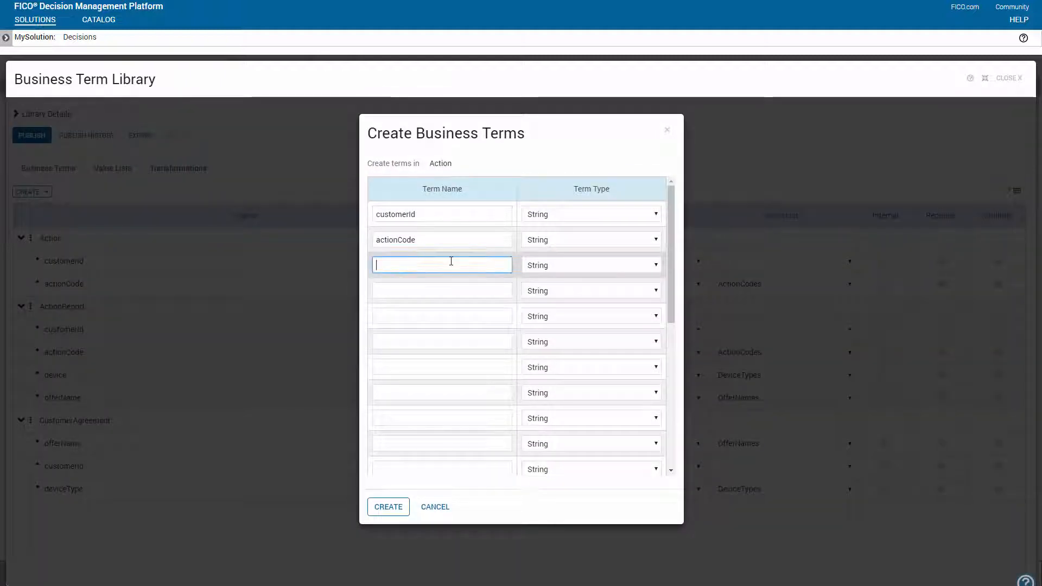
text(device)
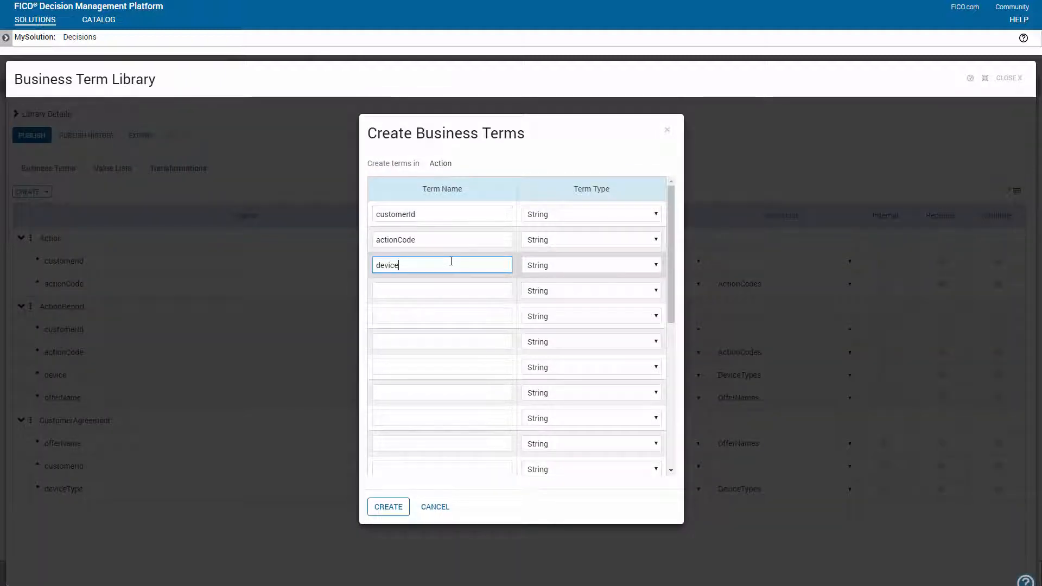
text(Id)
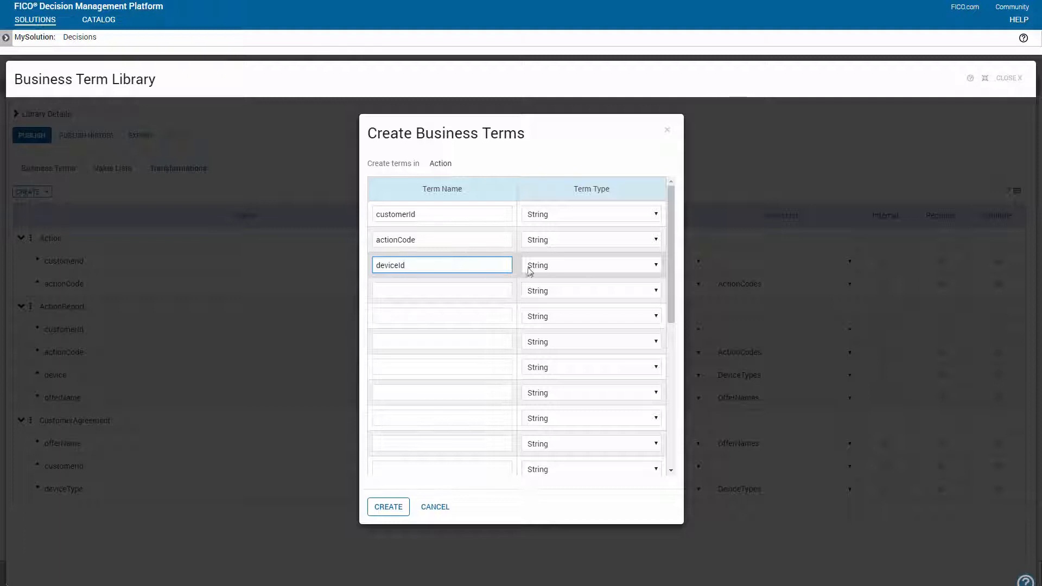
scroll(down, 3)
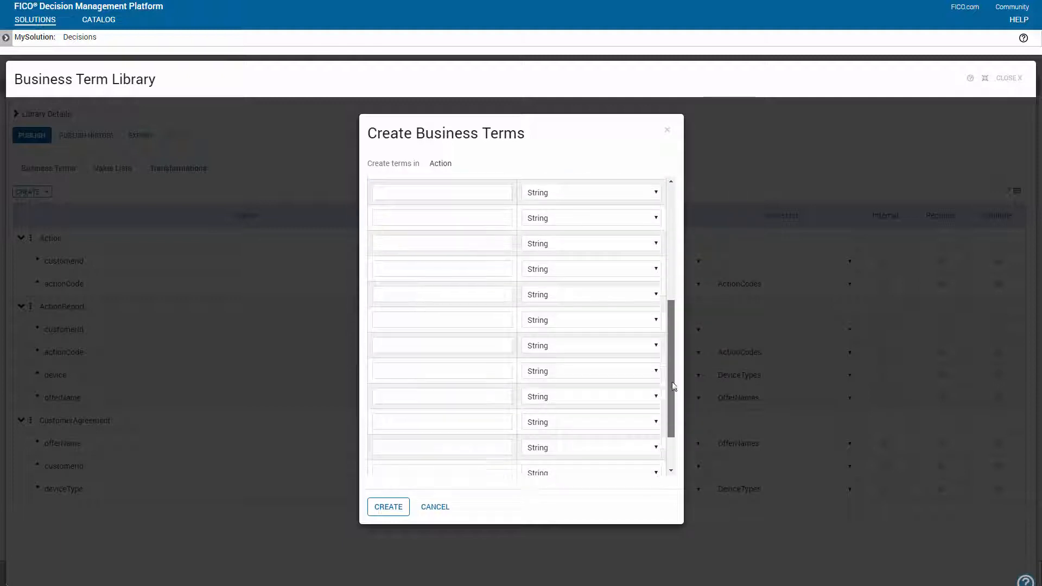
scroll(down, 3)
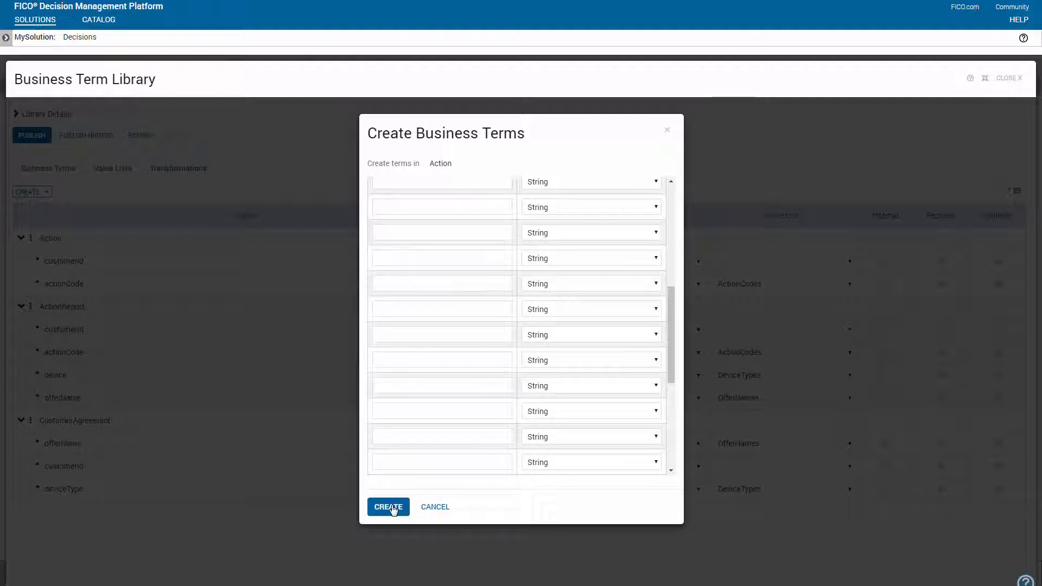
click(388, 507)
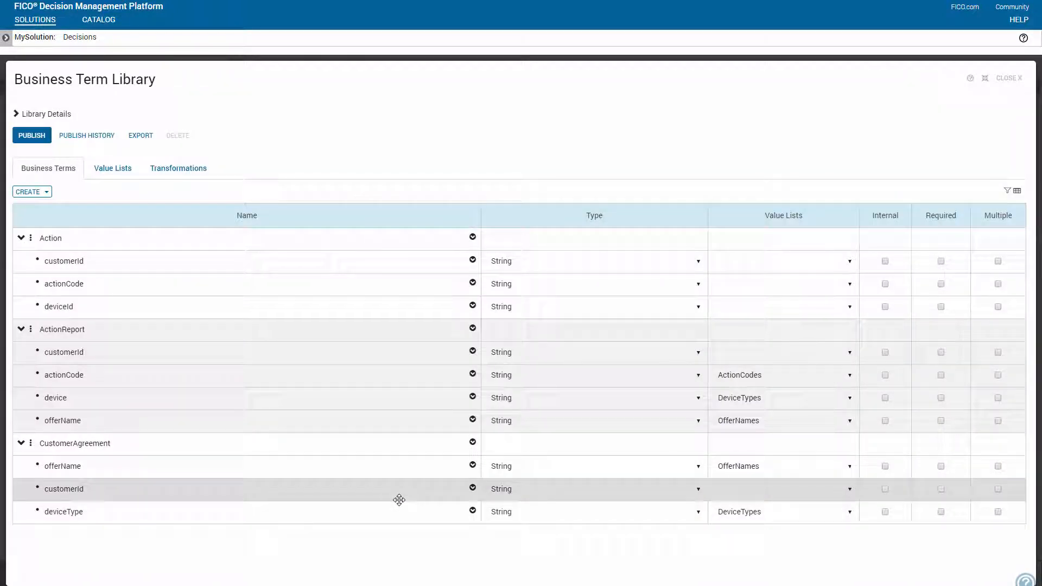
mouse_move(345, 198)
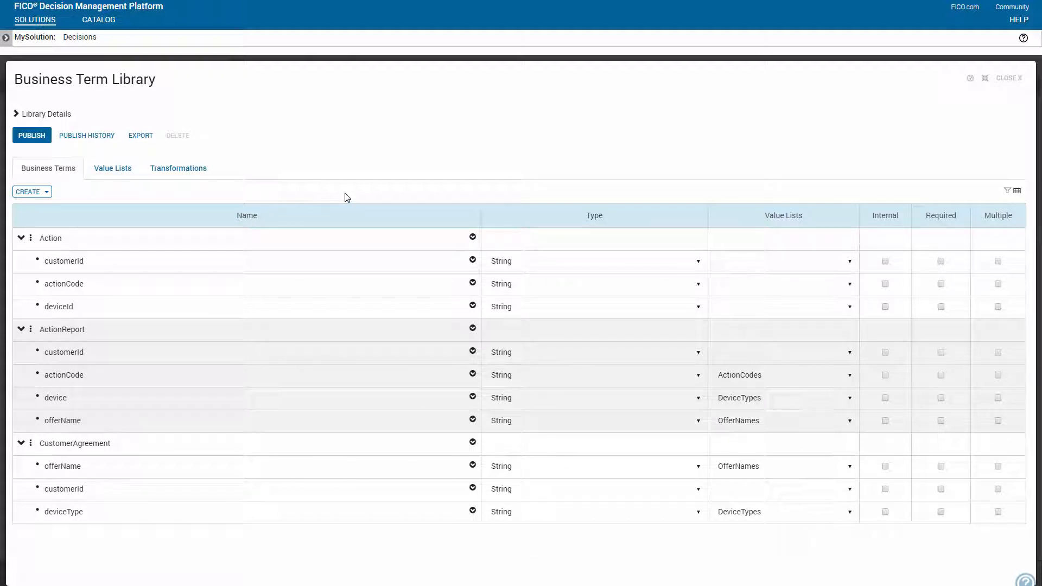
mouse_move(84, 195)
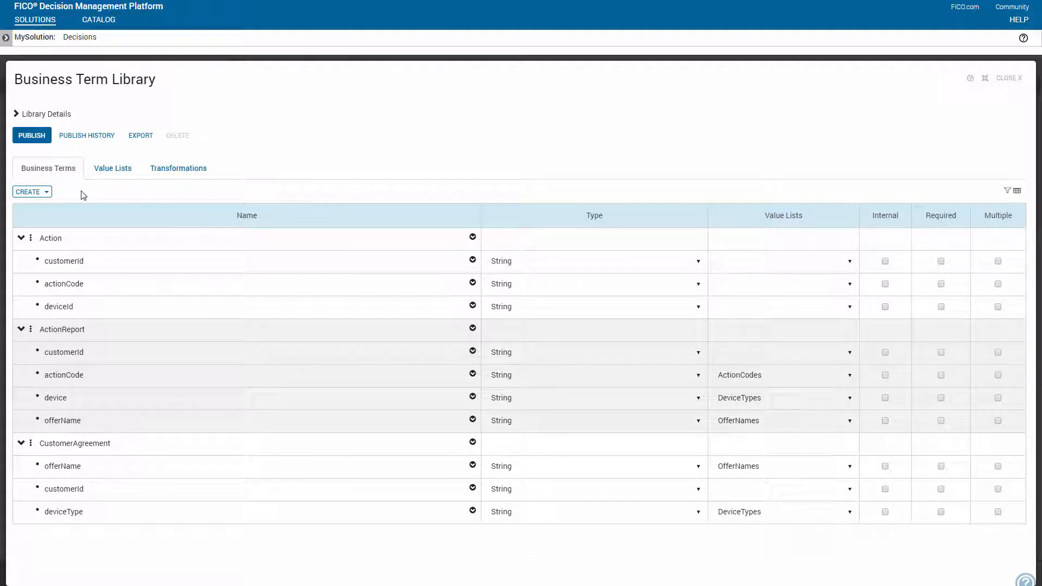
- Publish the term library with the comment 'New'
click(31, 134)
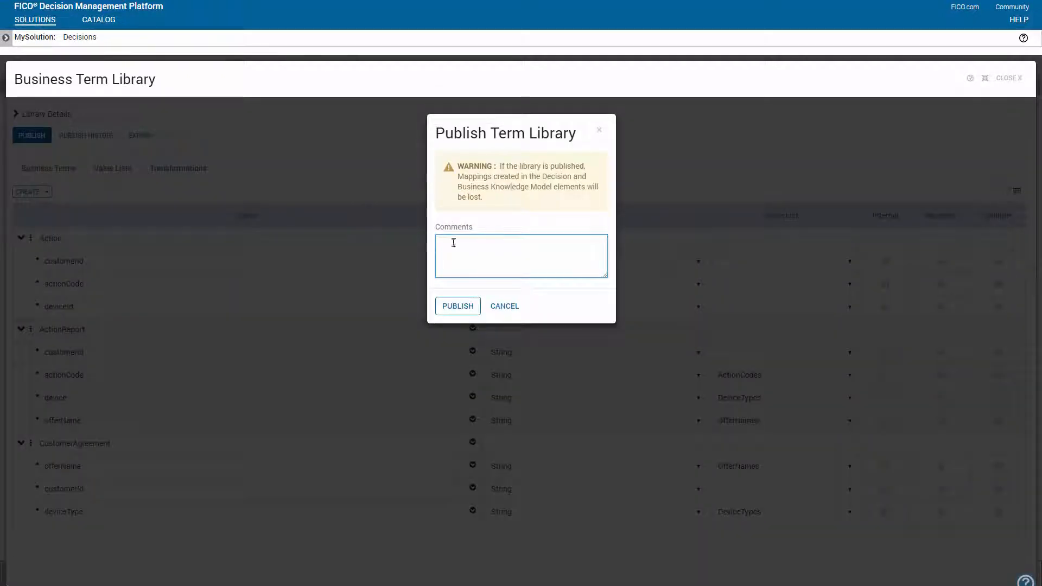
text(New)
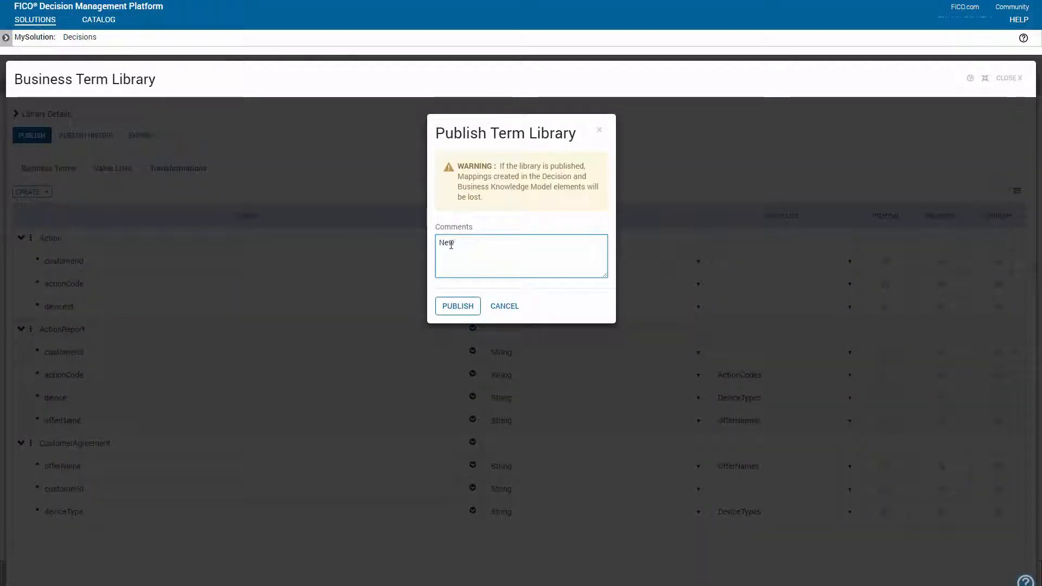
click(457, 306)
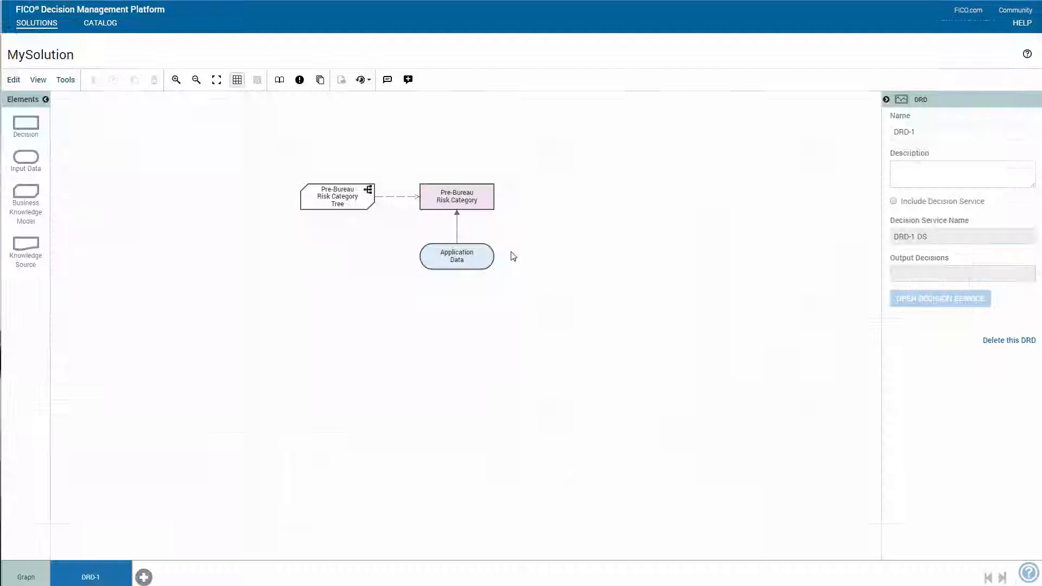
- Select the Application Data input and list its available data types
click(457, 256)
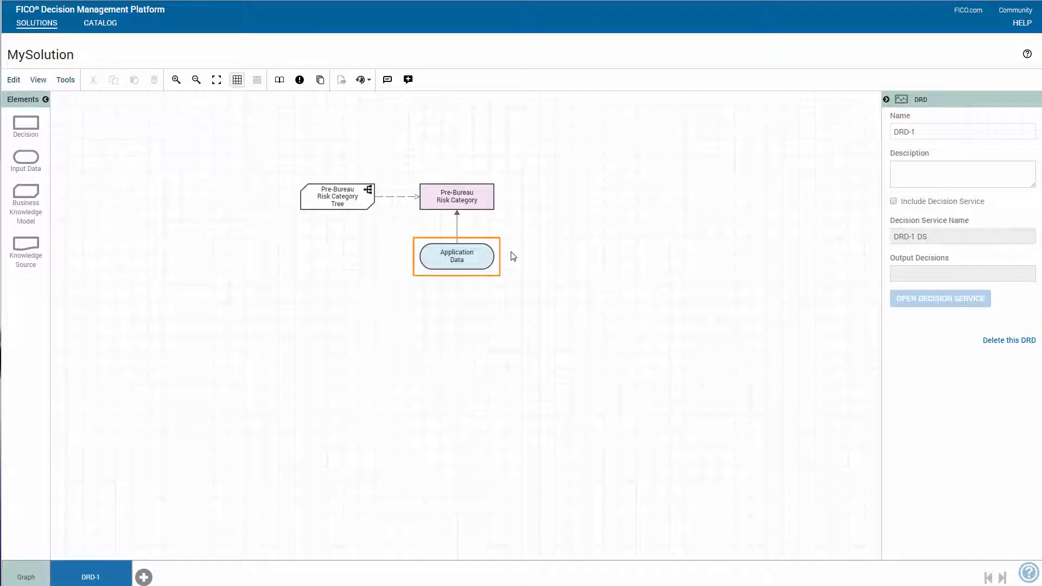
click(336, 196)
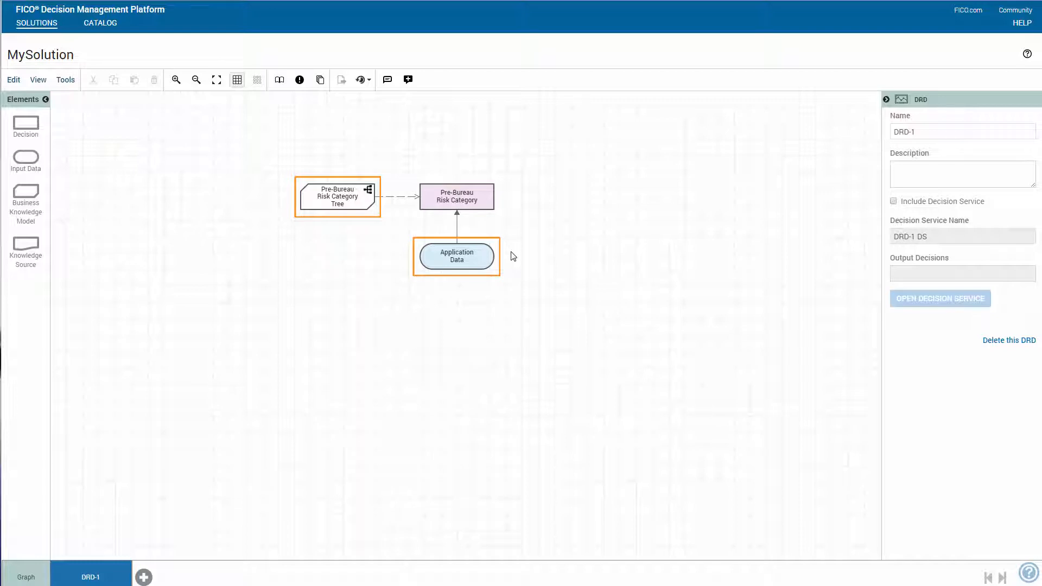
click(456, 257)
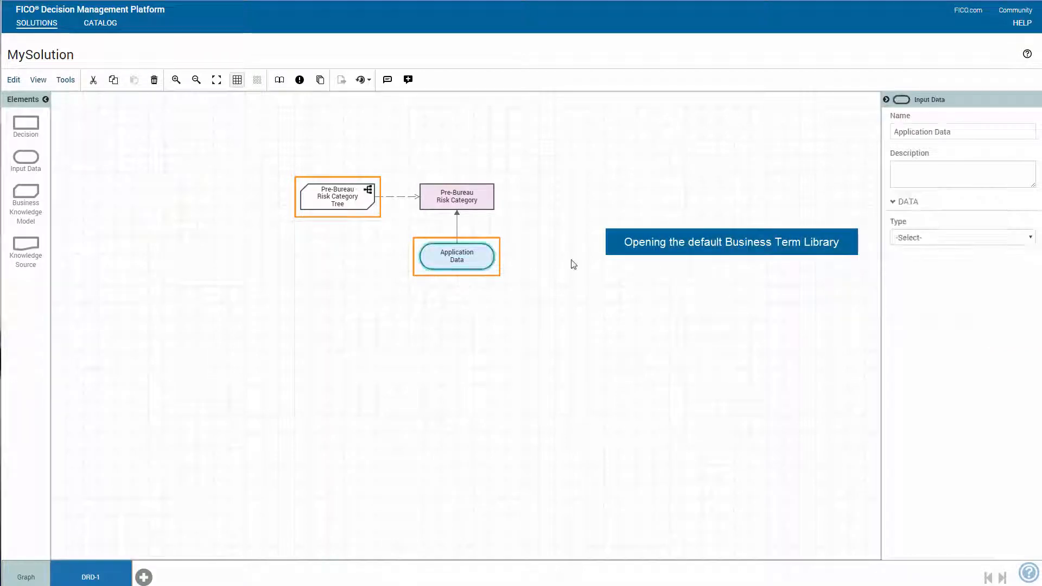
click(962, 237)
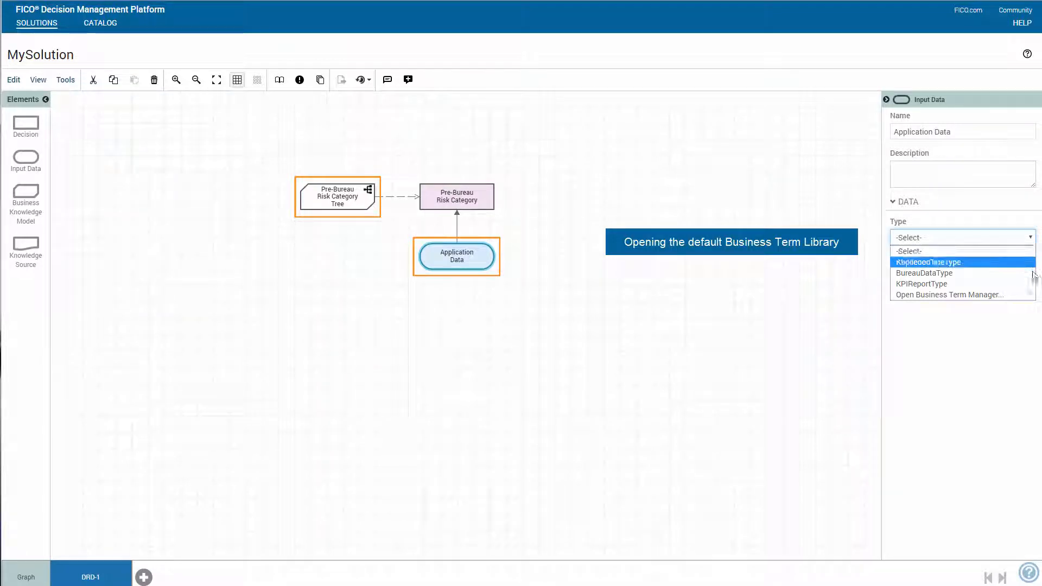